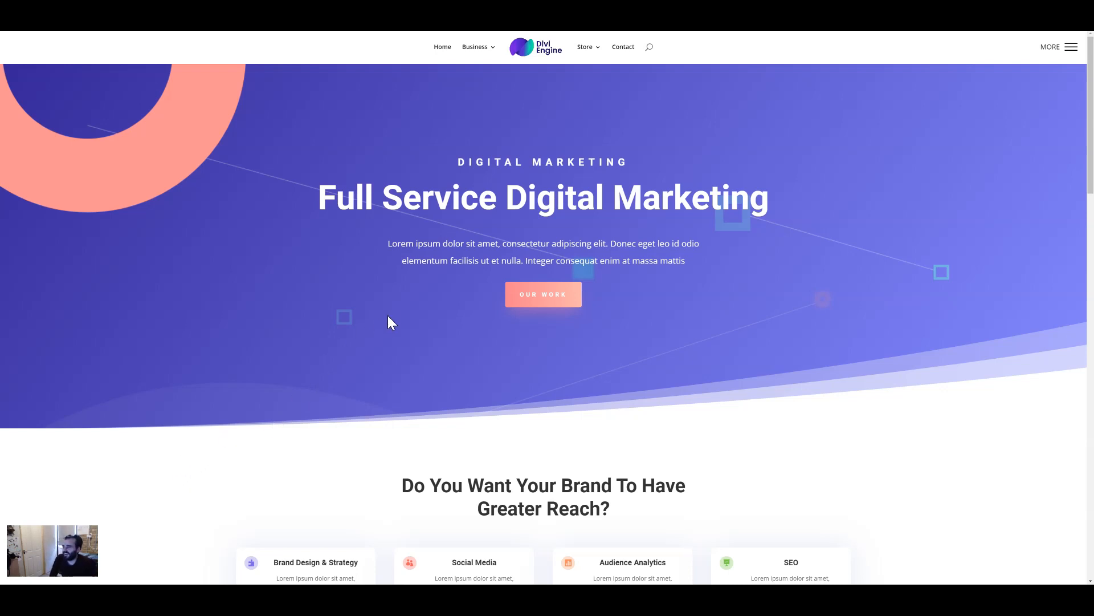
pyautogui.moveTo(347, 277)
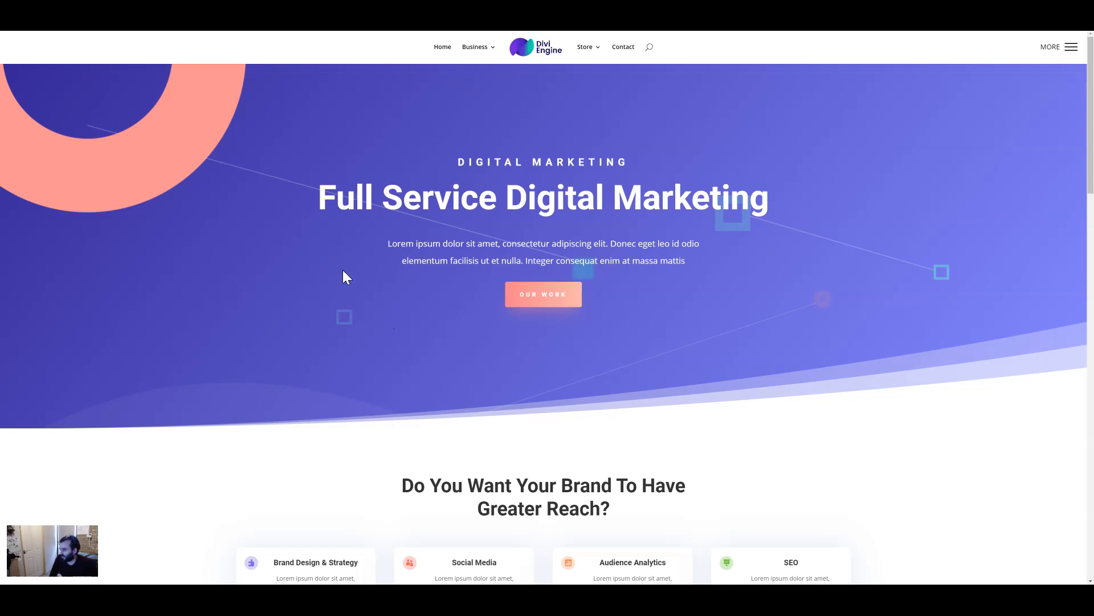
pyautogui.moveTo(548, 57)
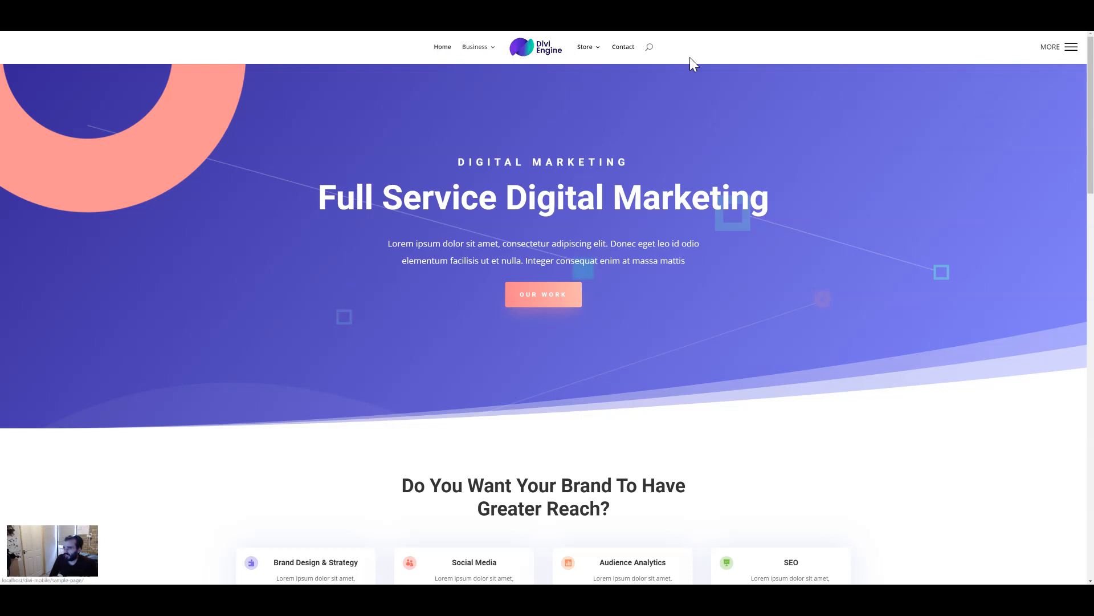
pyautogui.moveTo(1072, 53)
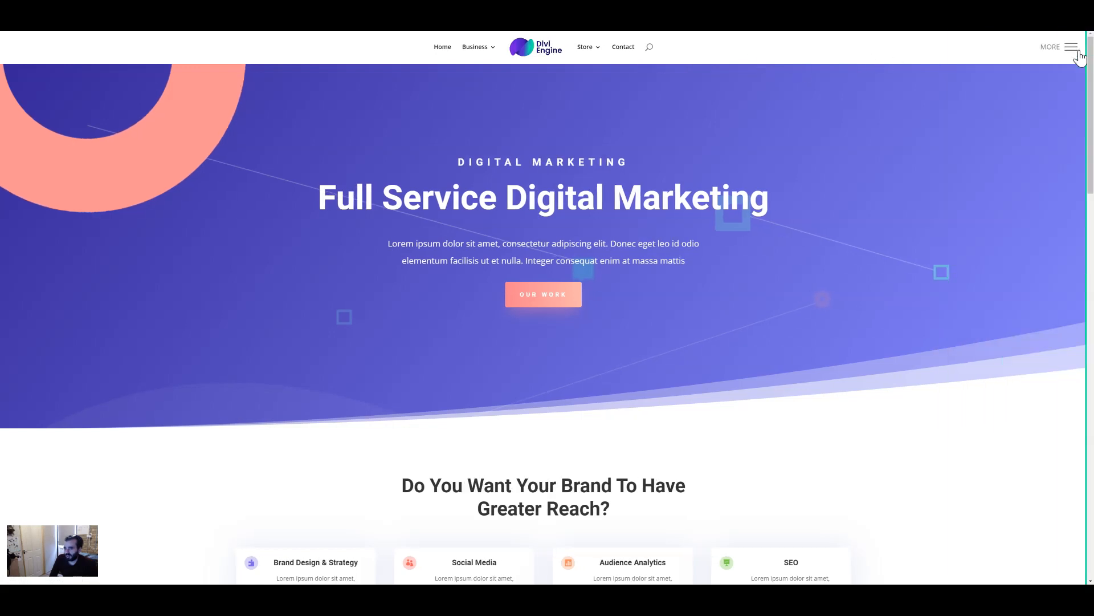
# Toggle the green slide-out menu open and closed, then save the Divi Theme Options custom CSS
pyautogui.click(1072, 47)
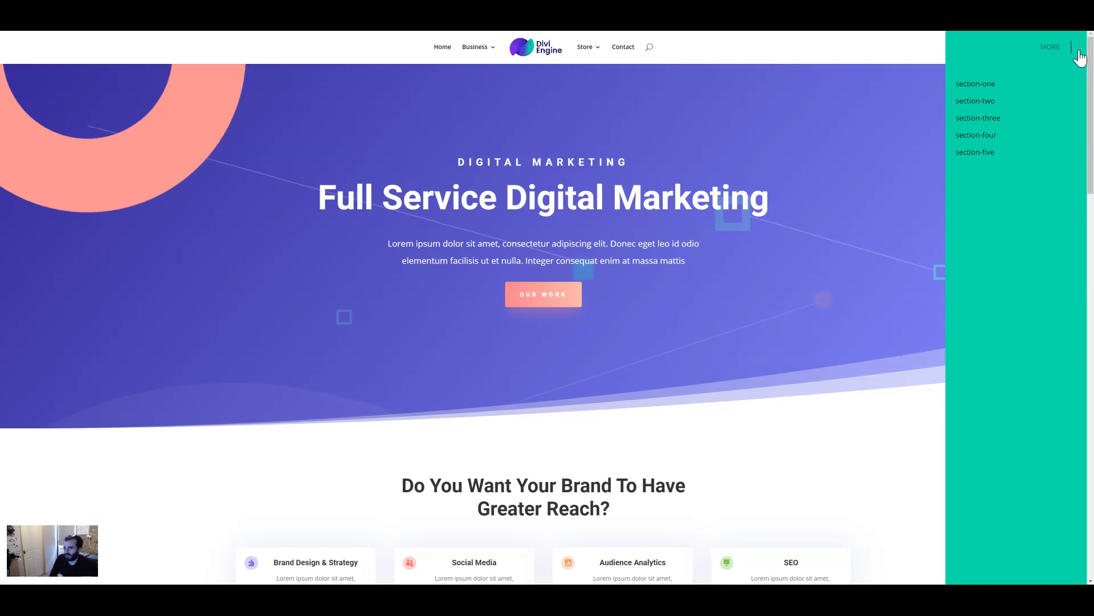
pyautogui.click(1073, 47)
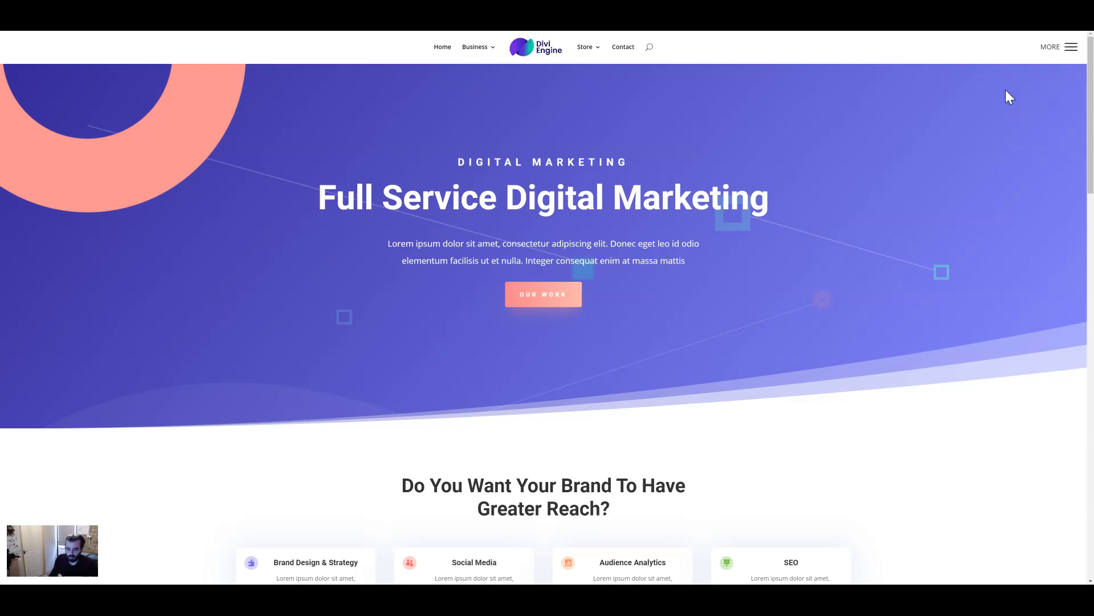
pyautogui.moveTo(481, 52)
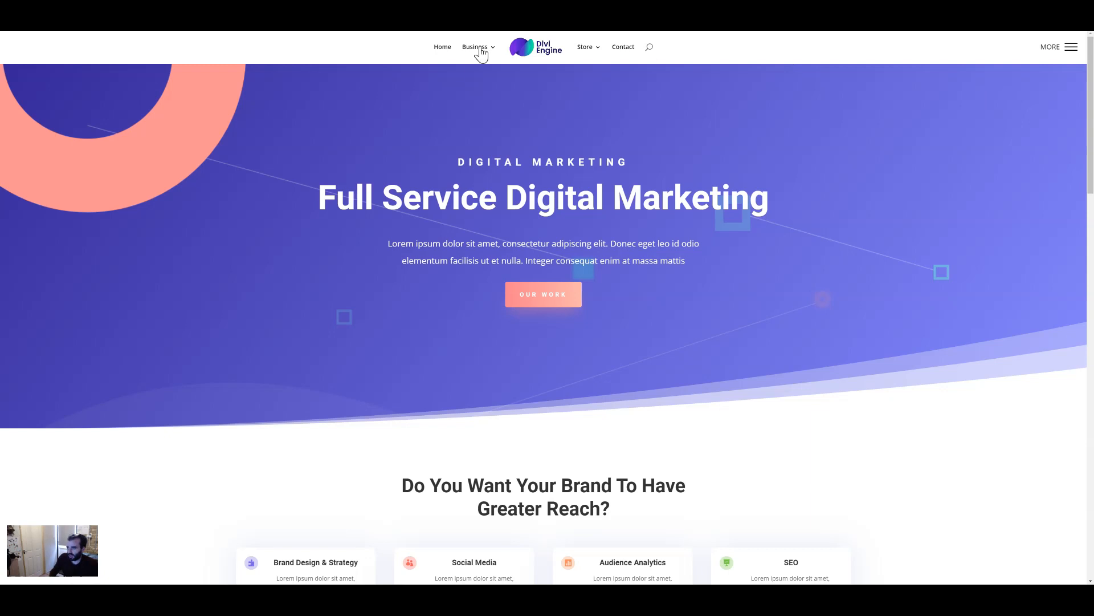
pyautogui.moveTo(233, 342)
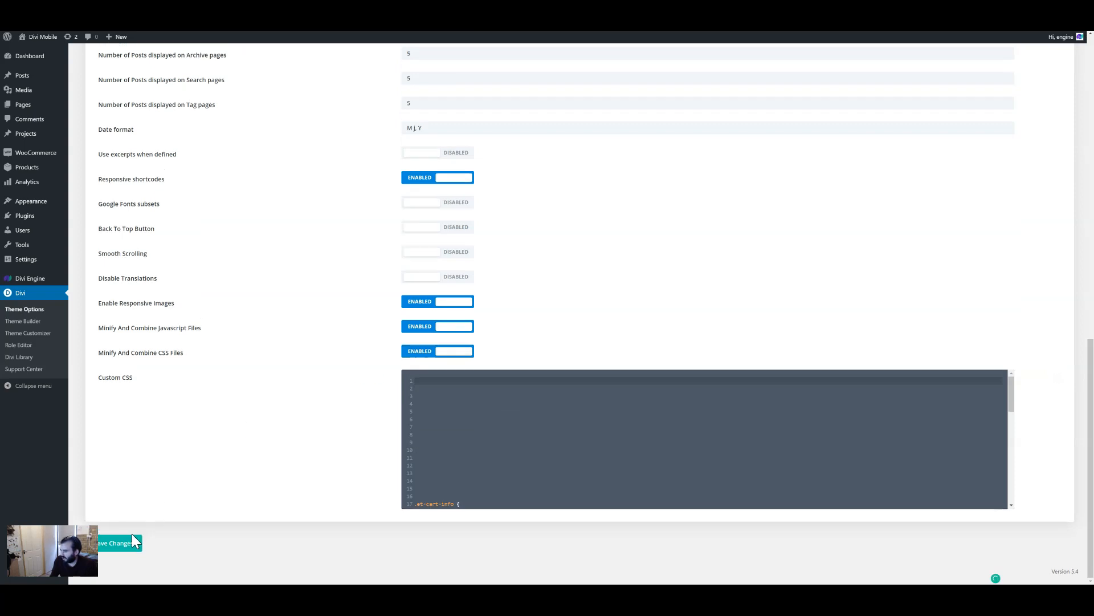
pyautogui.click(115, 542)
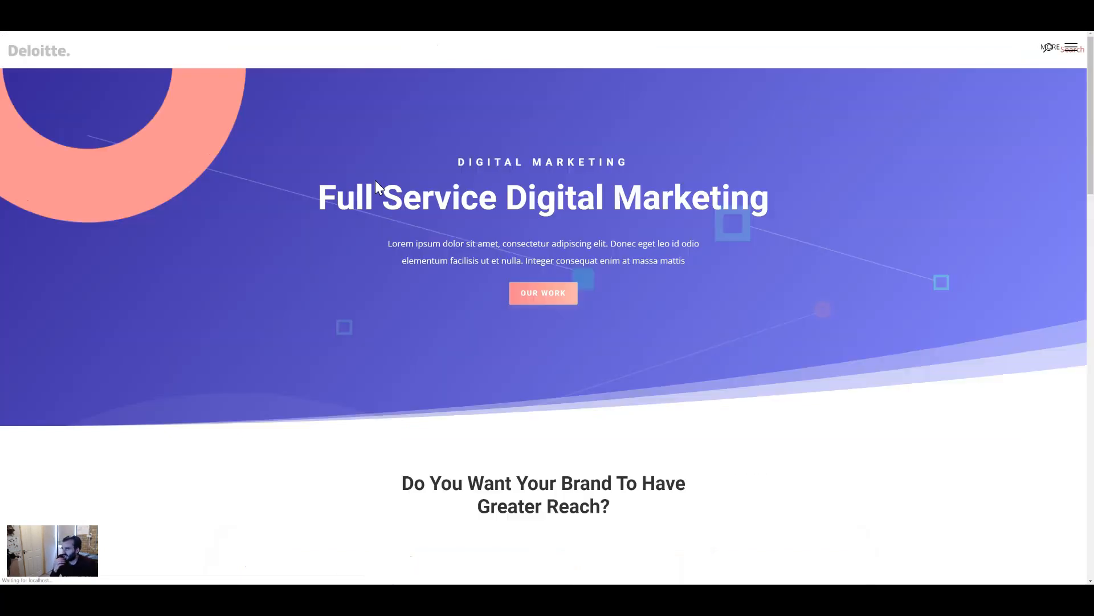
# Scroll down the reloaded homepage to check the changed header
pyautogui.scroll(-3)
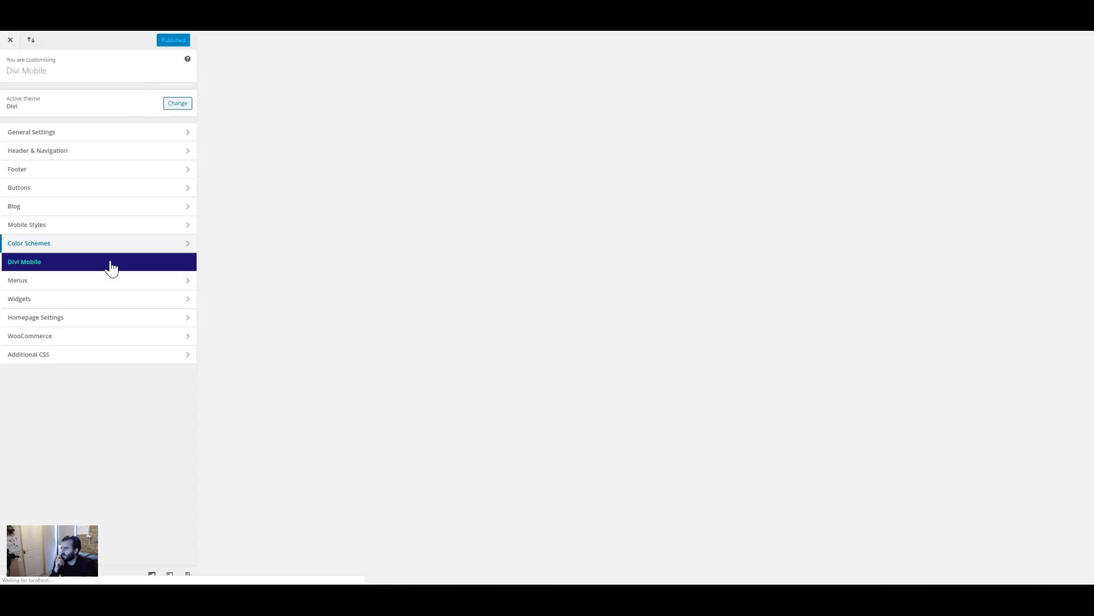
# In Divi Mobile's Menu Style and Settings, try an 861 px breakpoint, then restore it to 5000 px
pyautogui.click(25, 261)
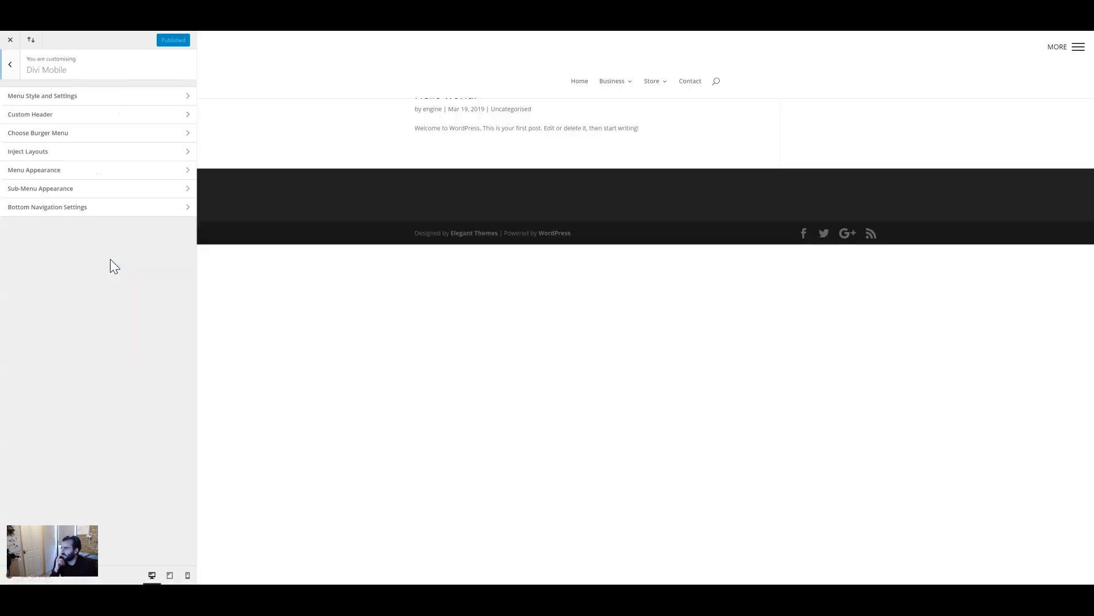
pyautogui.click(41, 96)
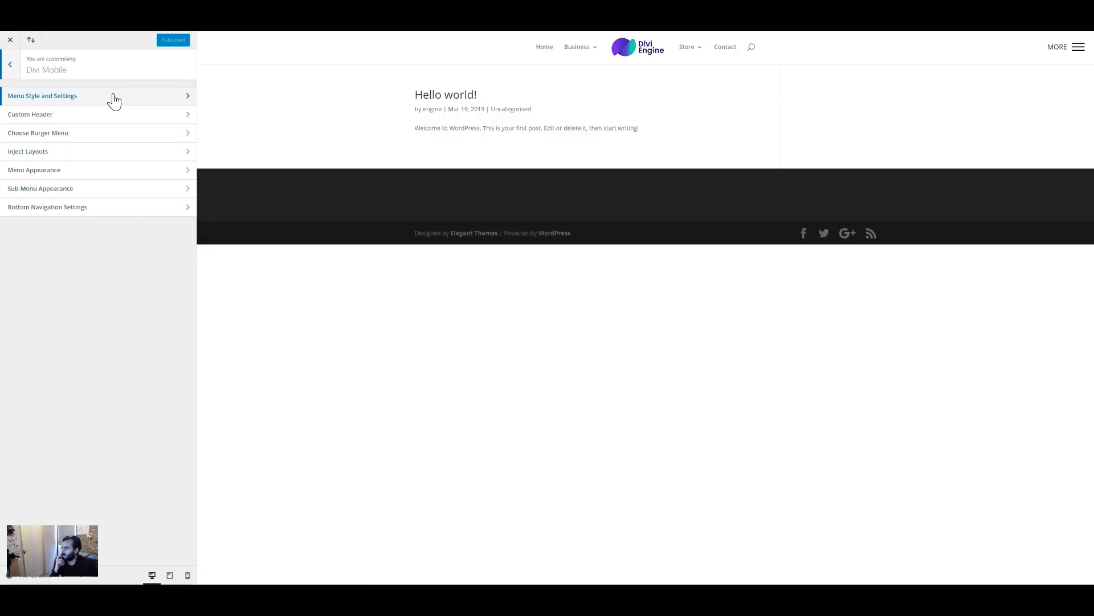
pyautogui.click(42, 96)
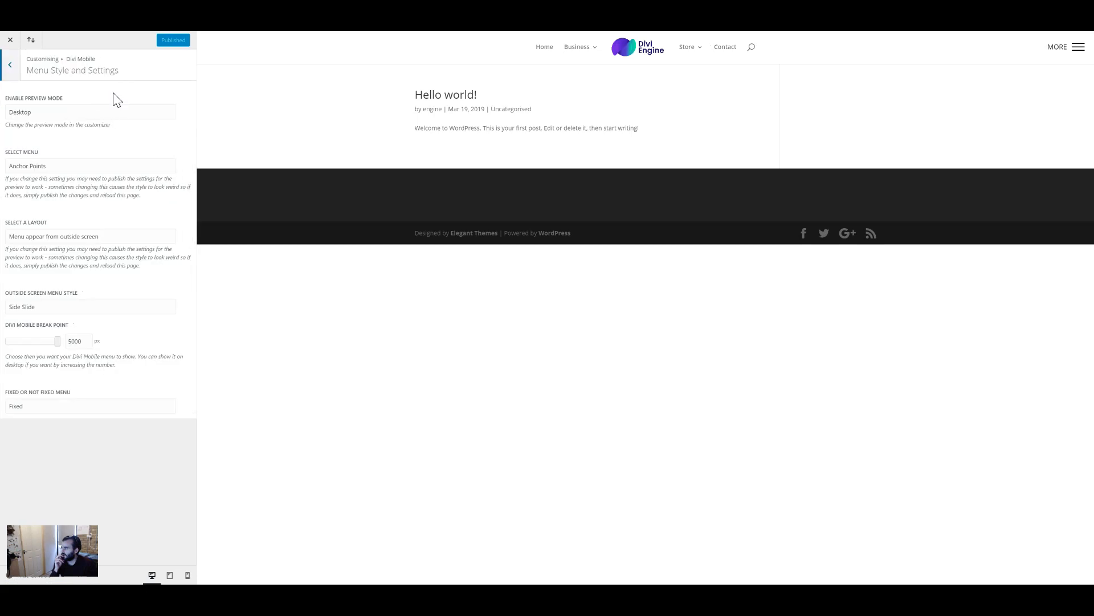
pyautogui.moveTo(33, 118)
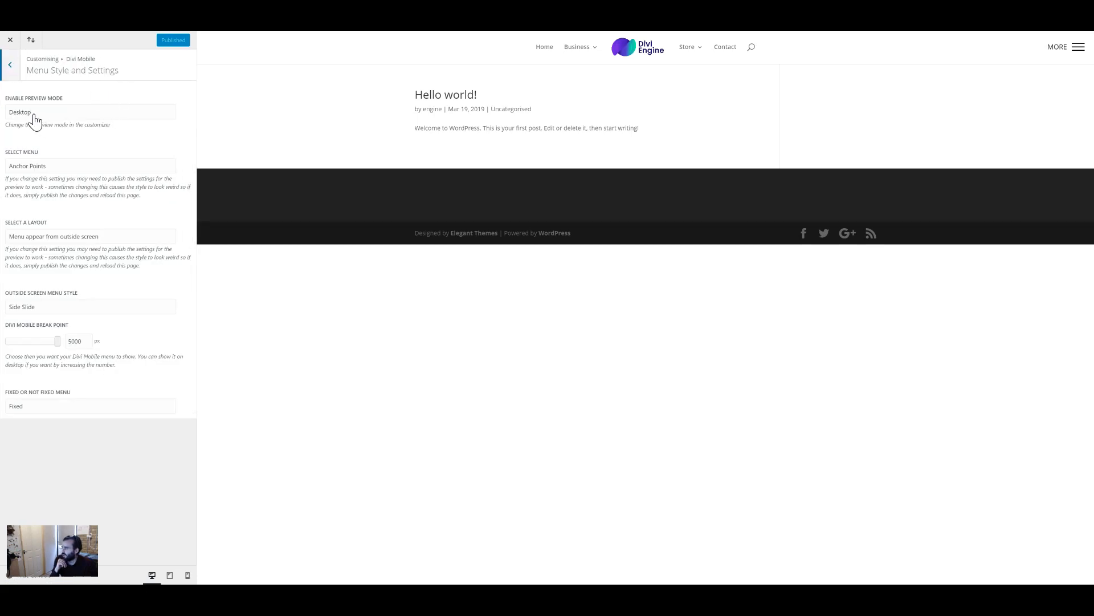
pyautogui.moveTo(14, 70)
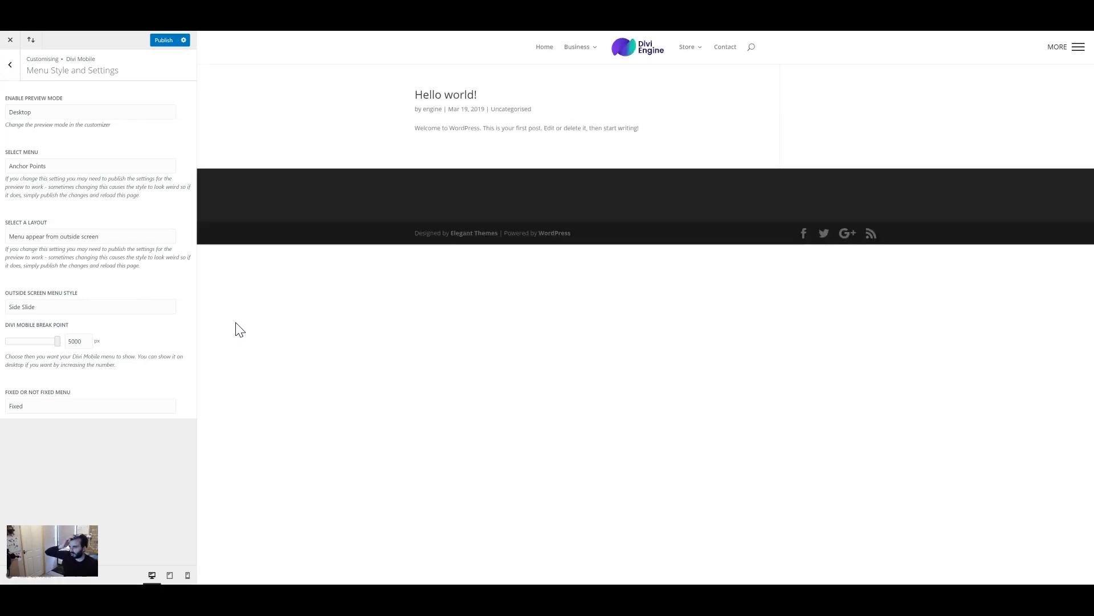
pyautogui.moveTo(57, 340); pyautogui.dragTo(13, 341)
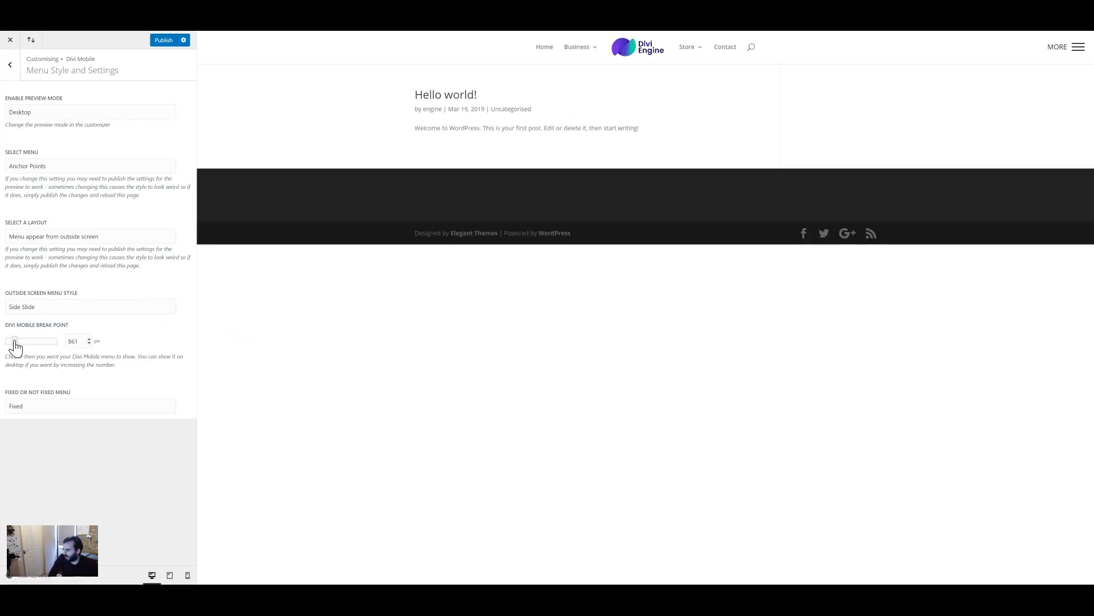
pyautogui.moveTo(14, 341); pyautogui.dragTo(11, 341)
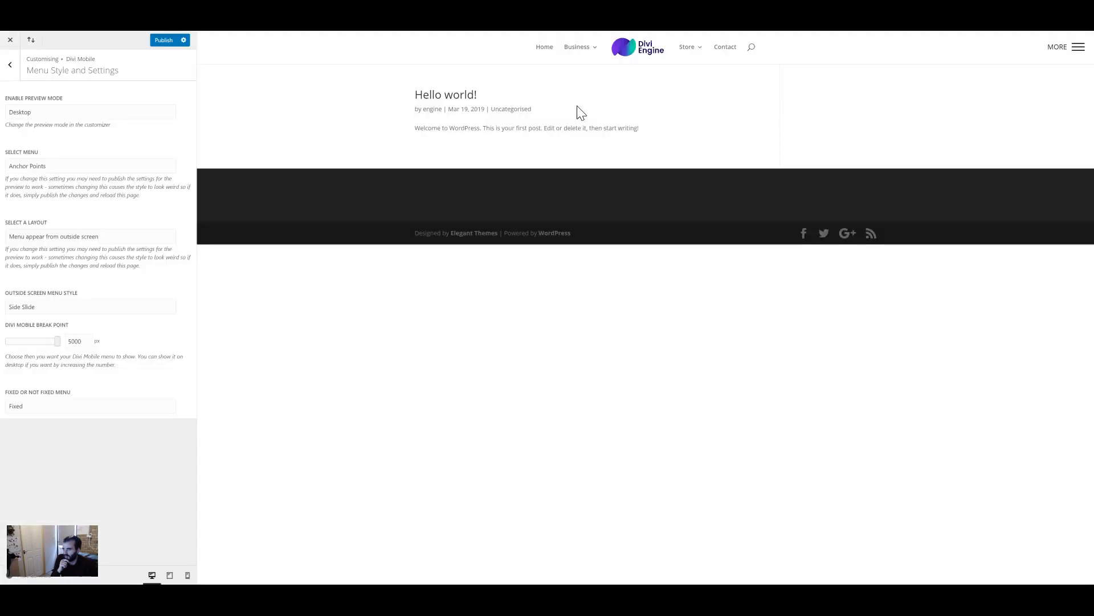
pyautogui.moveTo(1078, 51)
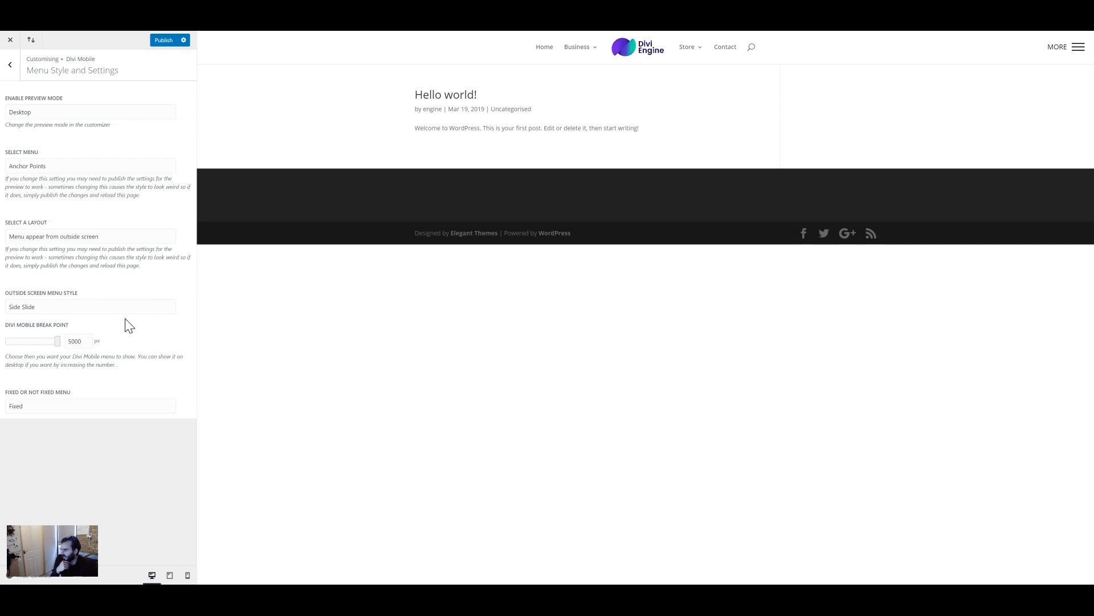
# In Choose Burger Menu, set Menu Text Position From Top for the MORE label to 11 px, then go back
pyautogui.click(10, 65)
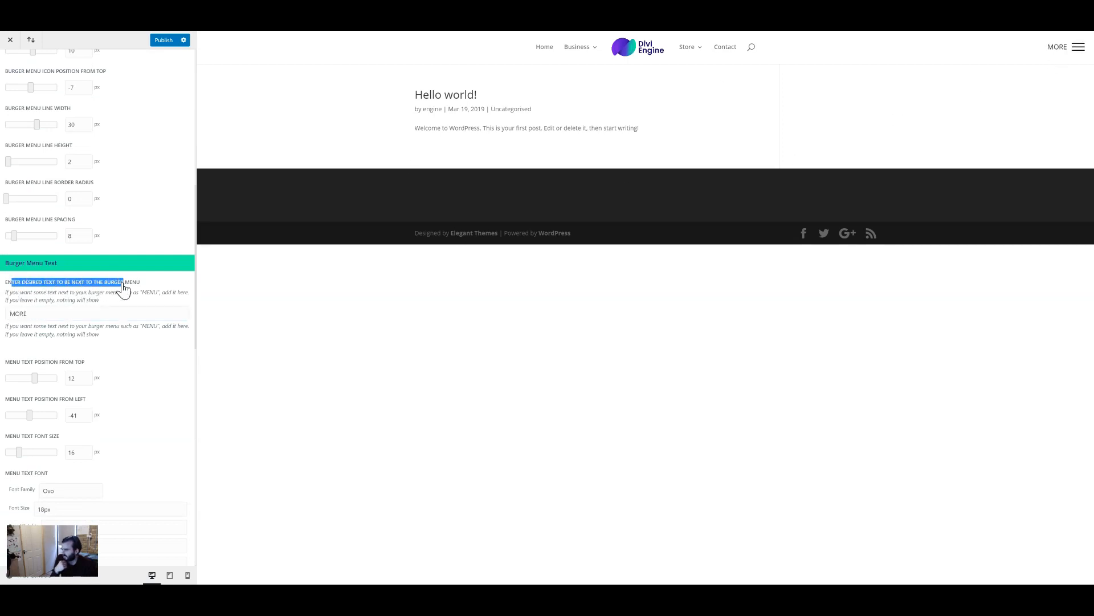
pyautogui.scroll(-3)
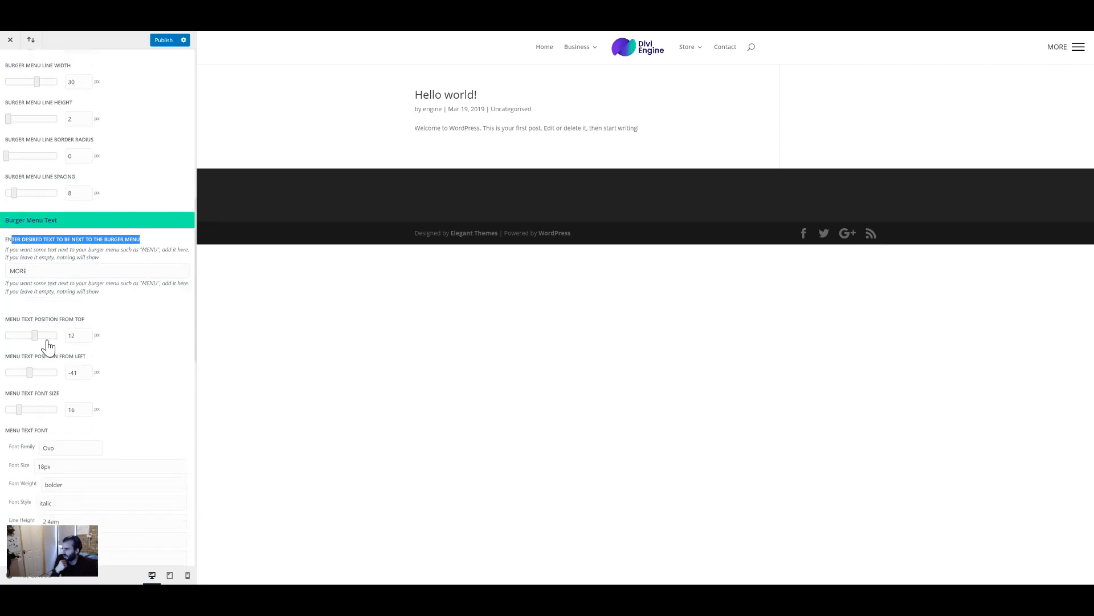
pyautogui.moveTo(33, 335); pyautogui.dragTo(38, 335)
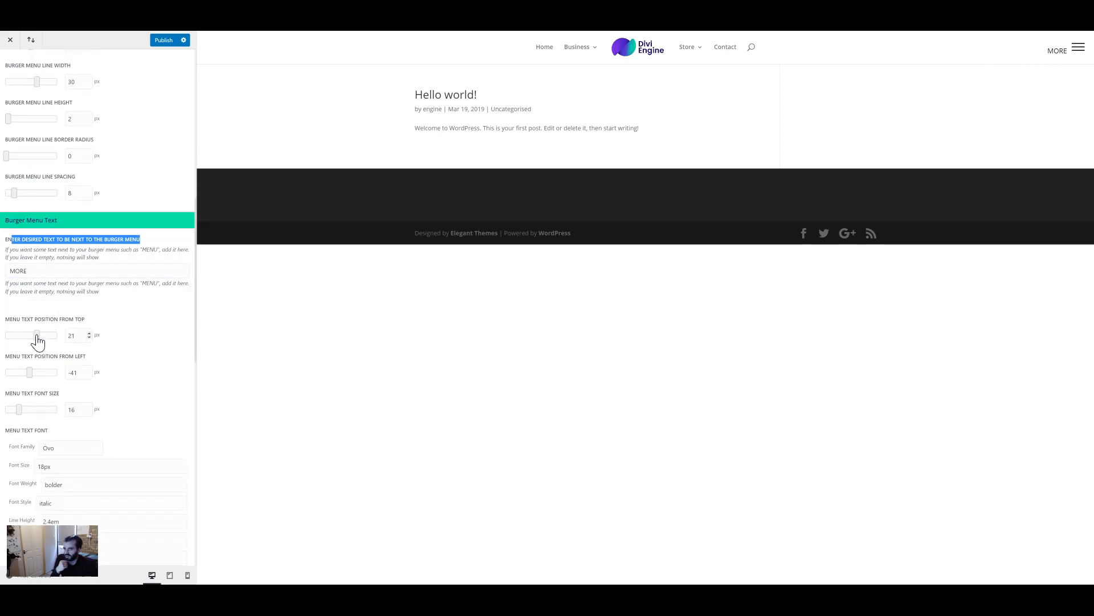
pyautogui.moveTo(37, 336); pyautogui.dragTo(35, 335)
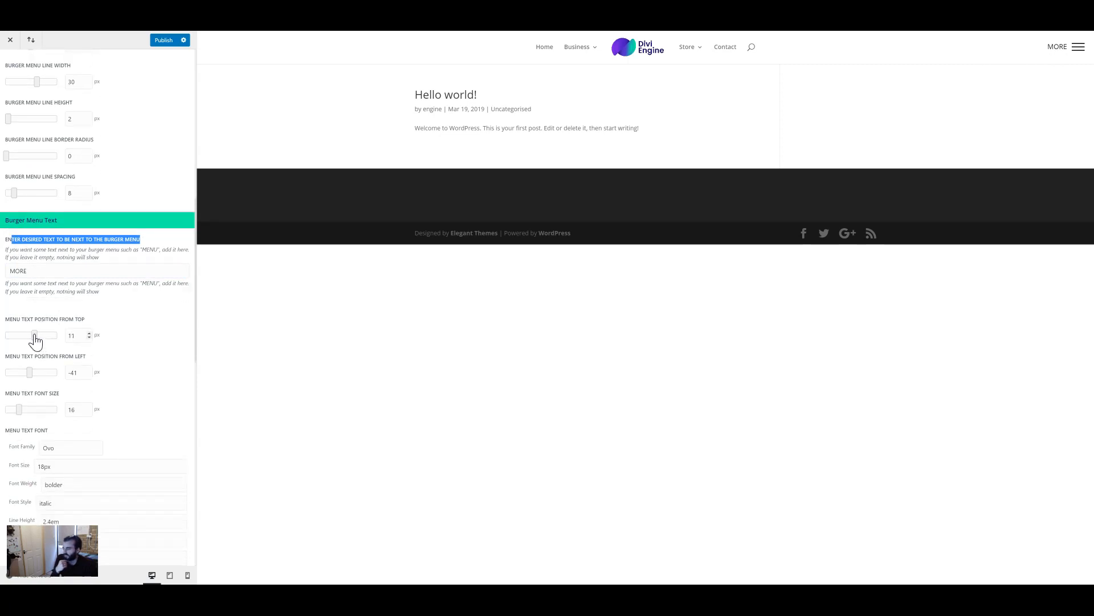
pyautogui.scroll(-3)
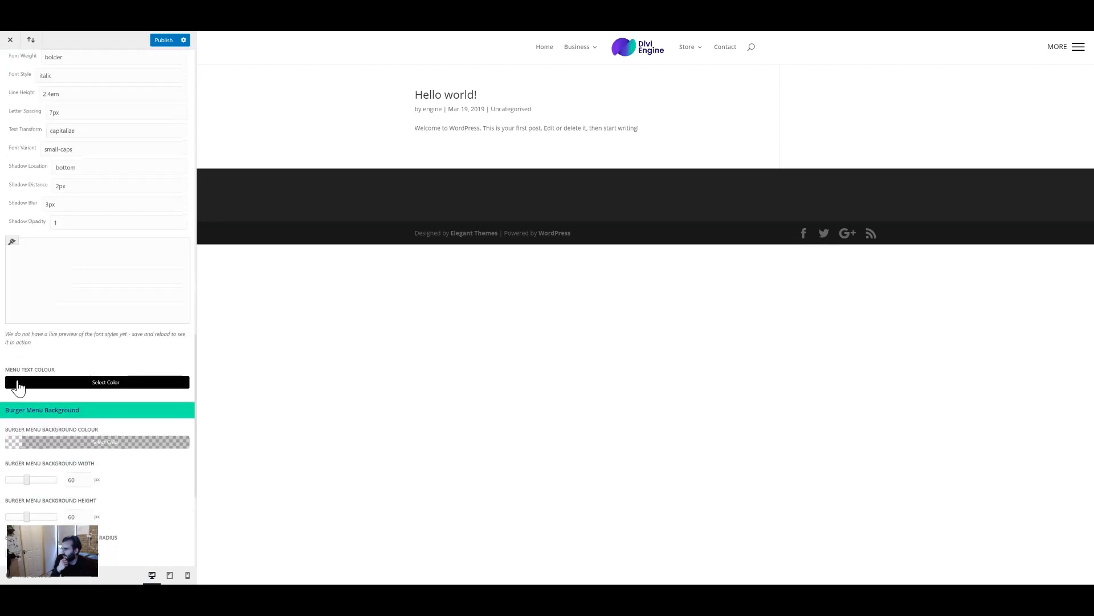
pyautogui.scroll(-3)
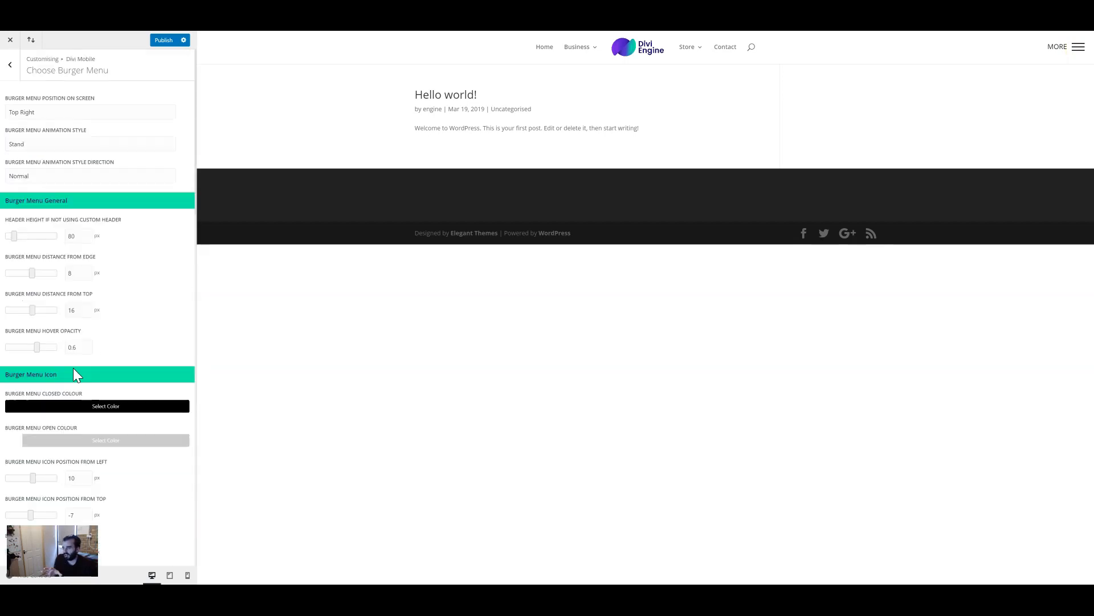
pyautogui.click(10, 65)
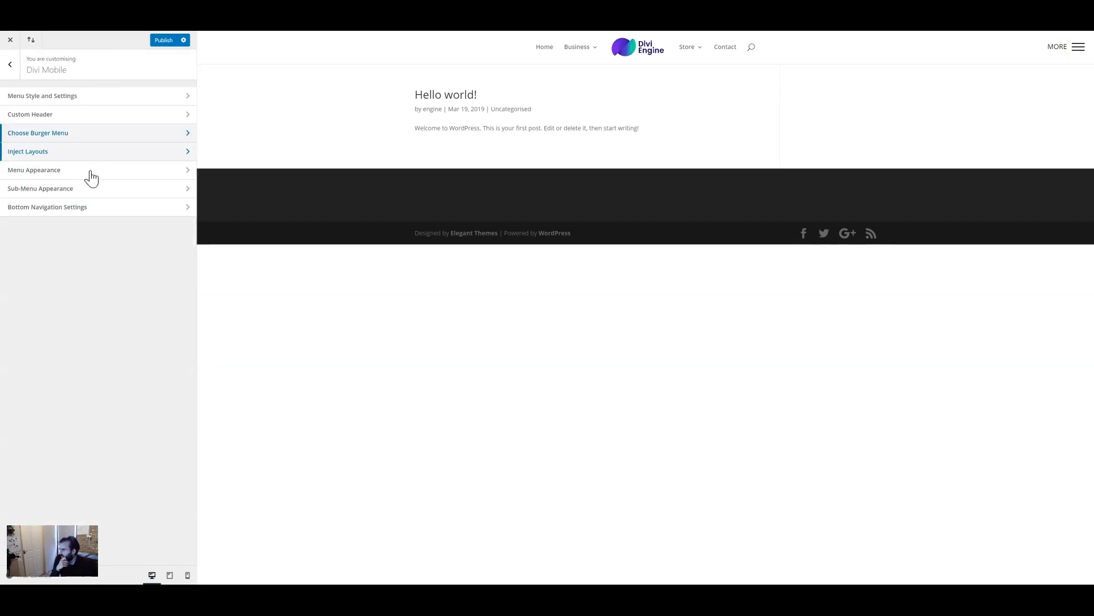
# In Menu Appearance, open the MORE slide-out in the preview and shrink its top spacing
pyautogui.click(34, 170)
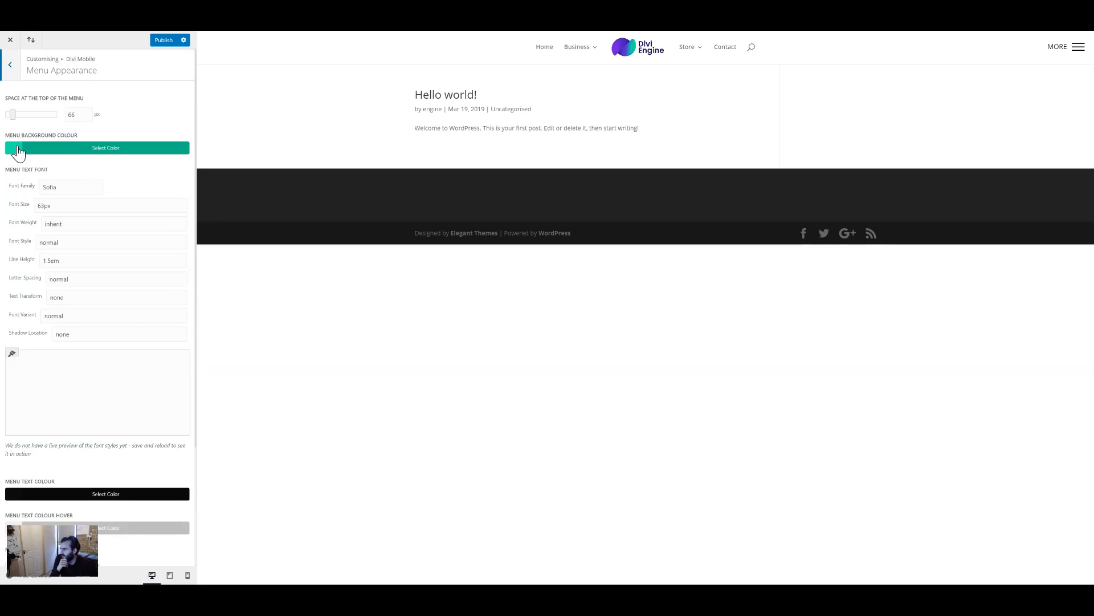
pyautogui.scroll(-3)
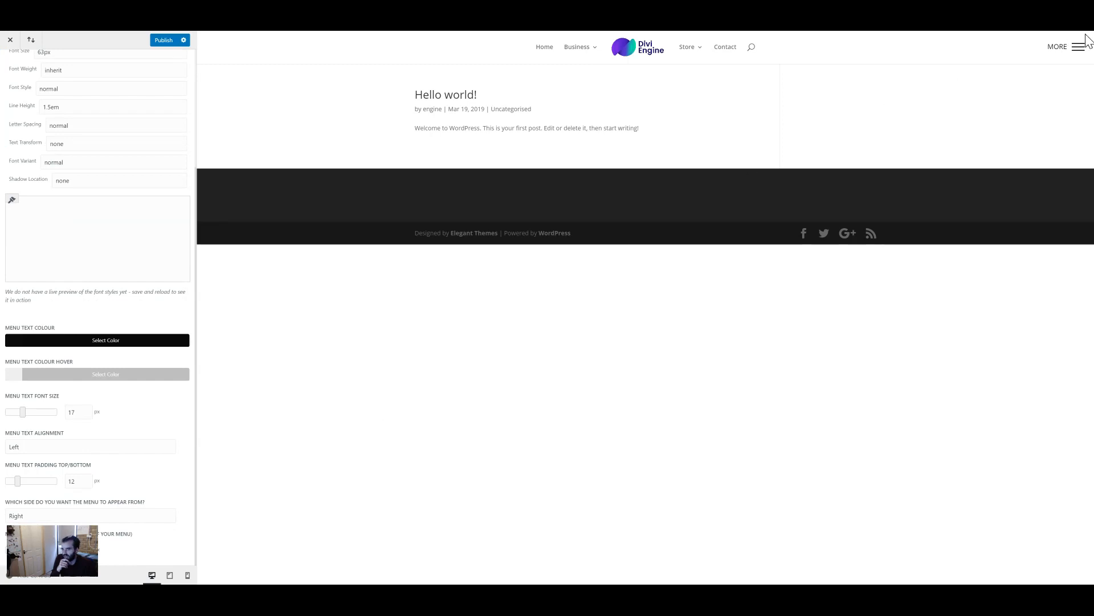
pyautogui.click(1077, 47)
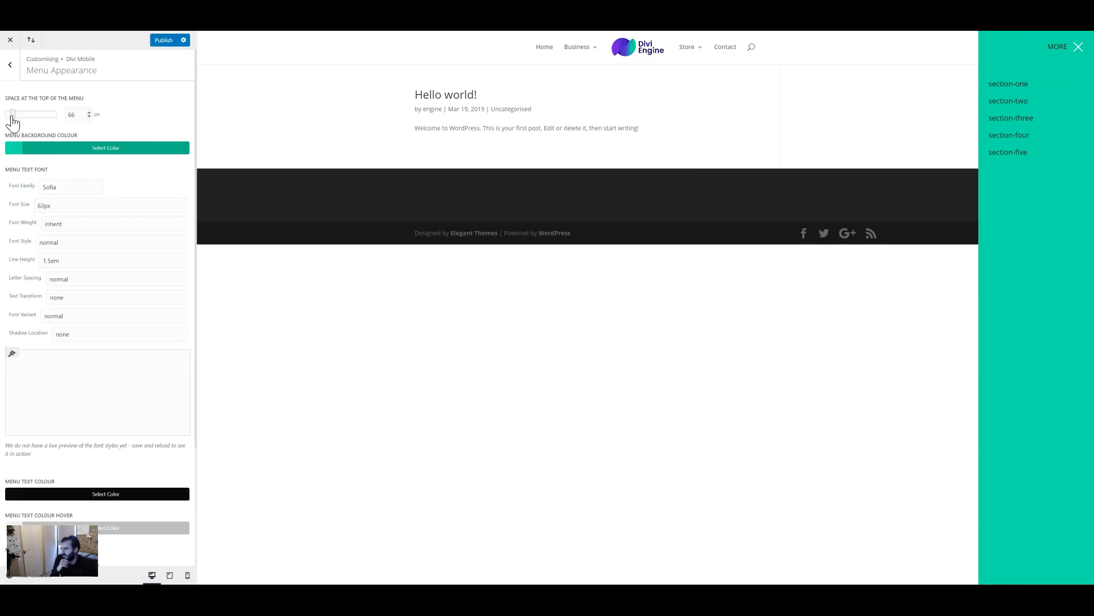
pyautogui.moveTo(26, 115); pyautogui.dragTo(15, 114)
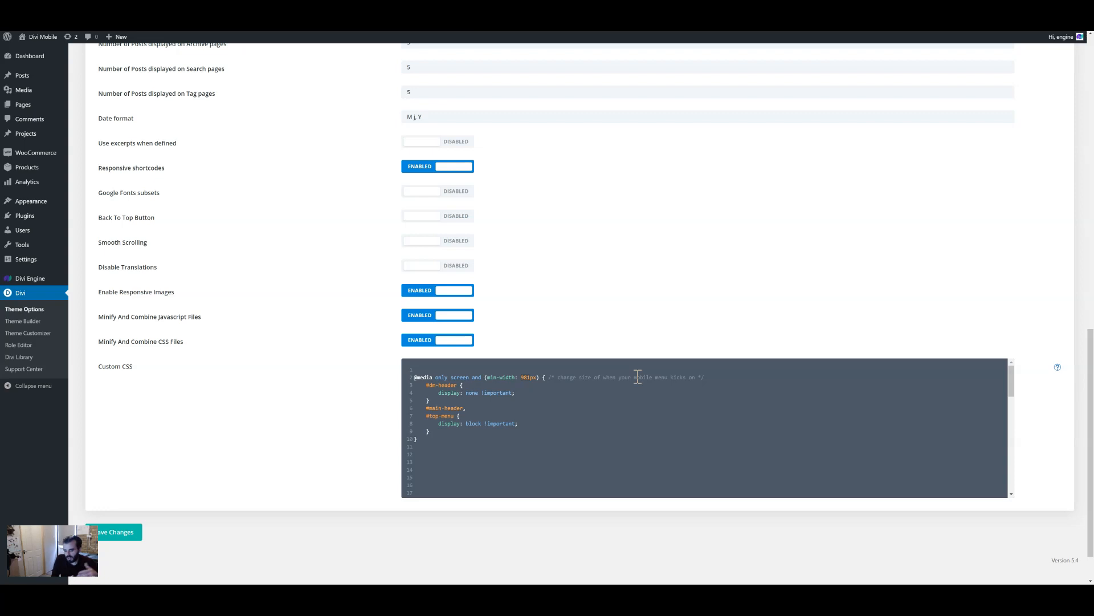
pyautogui.moveTo(411, 390)
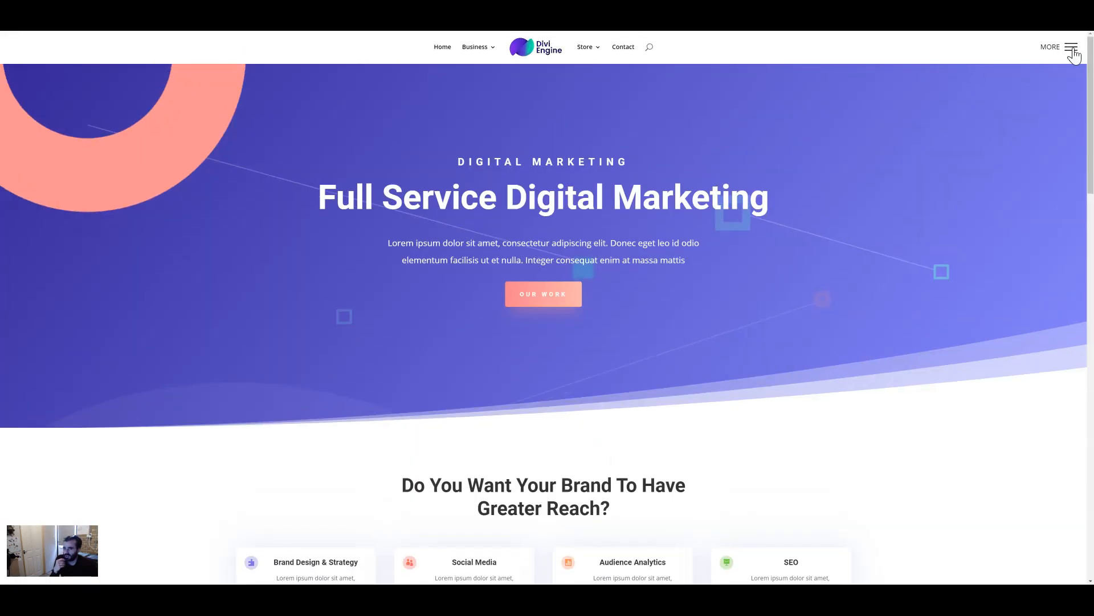
# Open the MORE slide-out beside the desktop menu on the live site, then return to the Customizer
pyautogui.click(1072, 47)
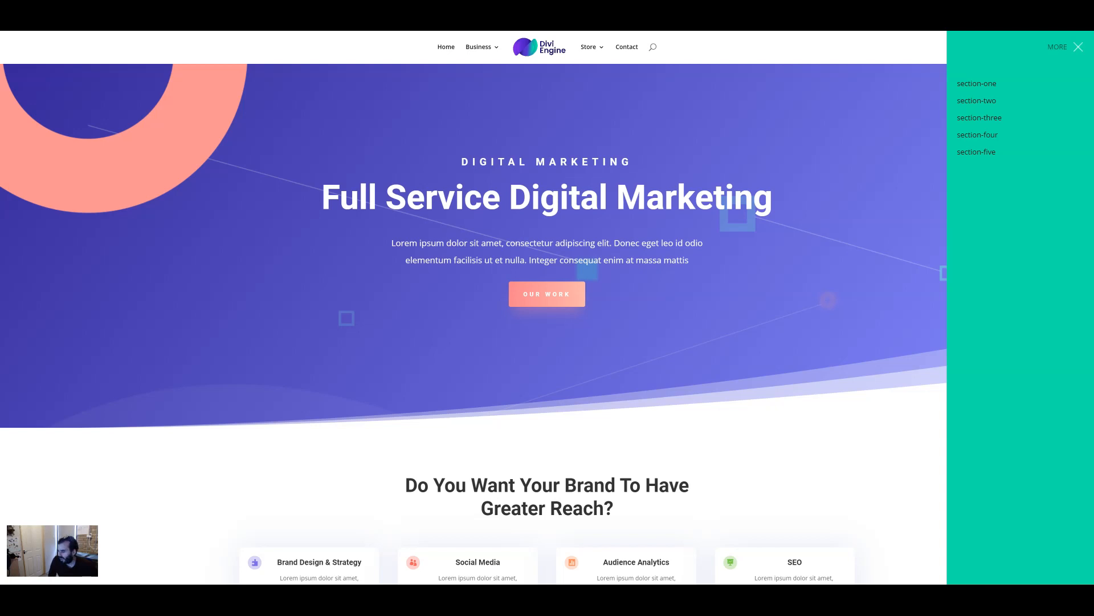
pyautogui.click(1079, 47)
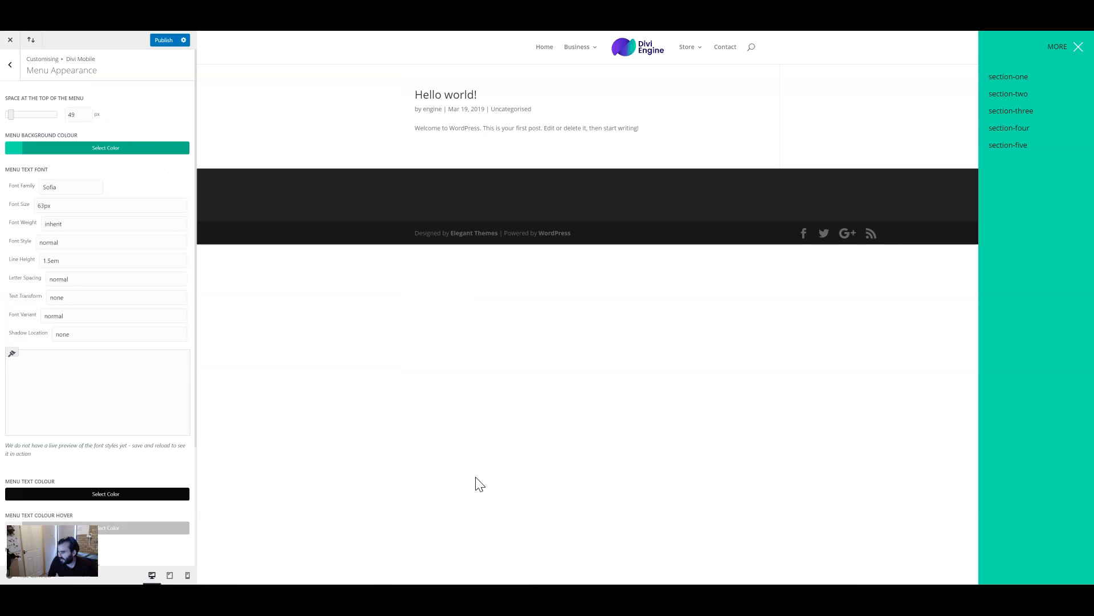
pyautogui.moveTo(564, 571)
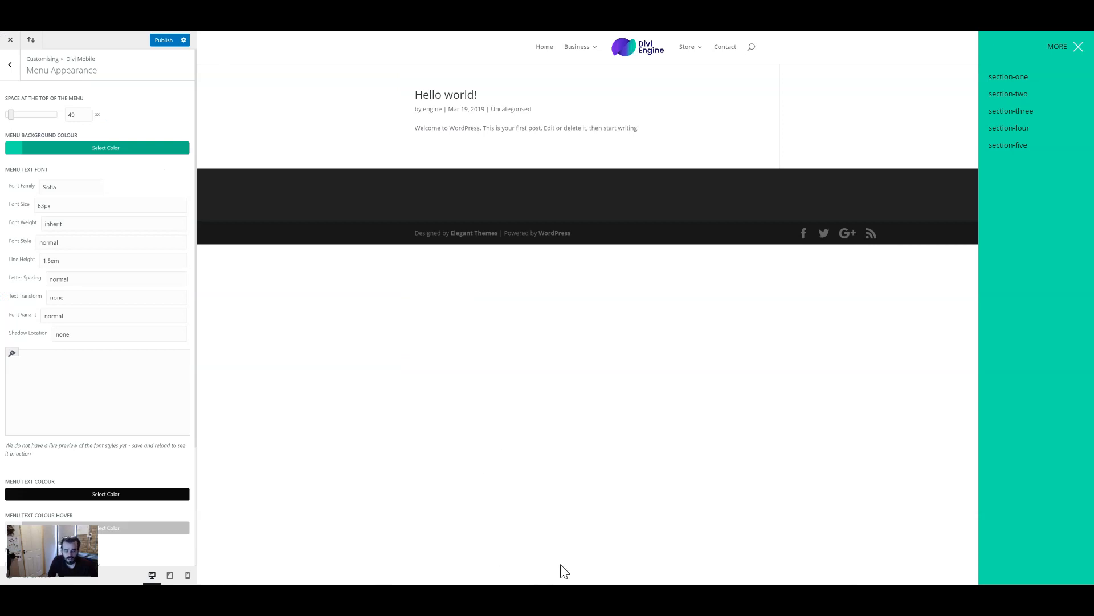